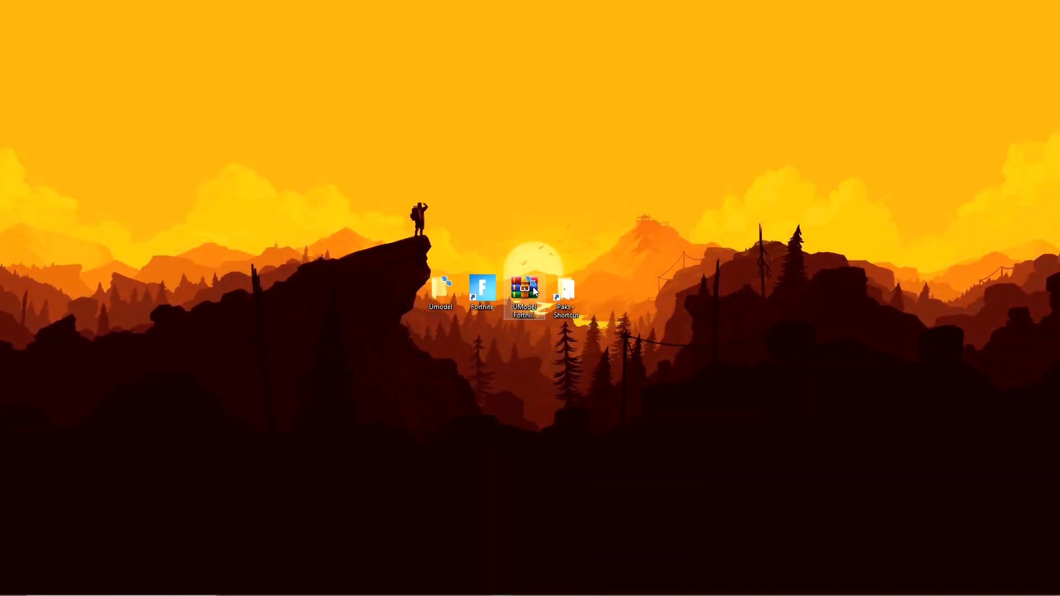
Extract umodel.exe and SDL2.dll from the UModel archive into Fortnite's Paks folder, replacing existing copies.
{"action": "double_click", "coordinate": [526, 298]}
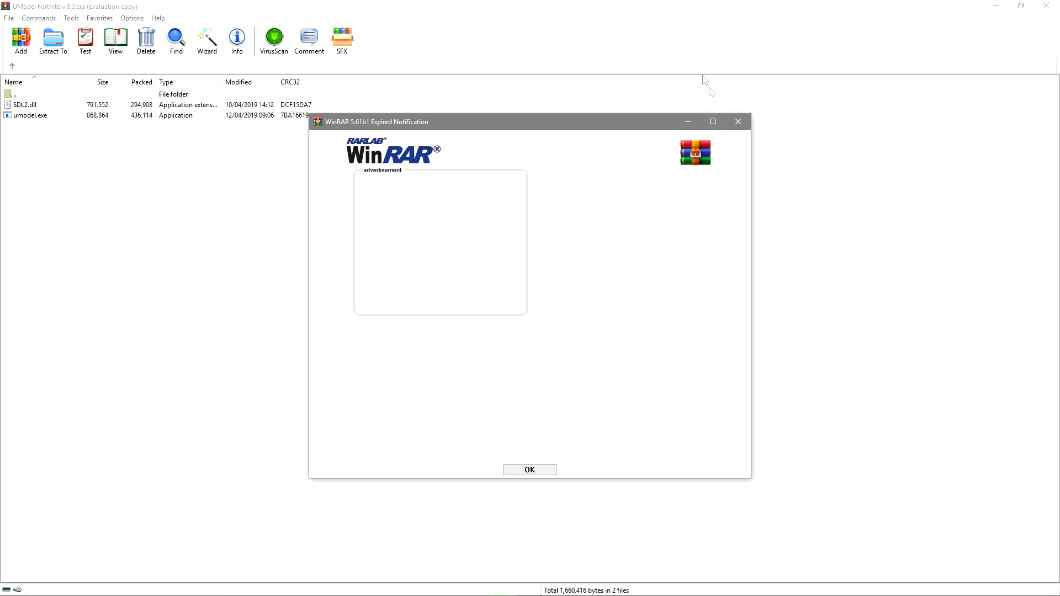
{"action": "left_click", "coordinate": [529, 469]}
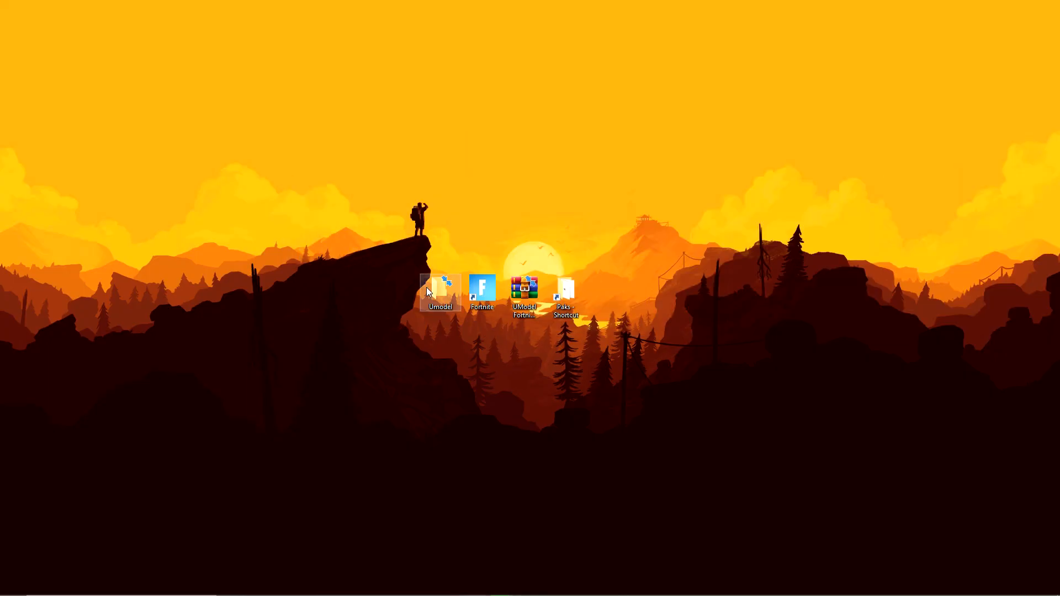
{"action": "double_click", "coordinate": [440, 291]}
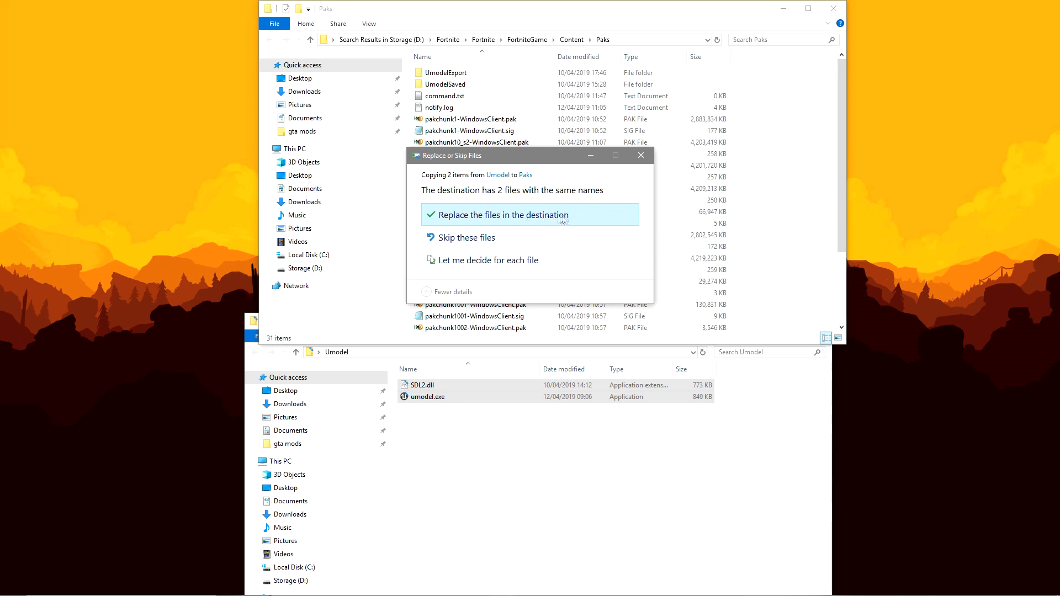
{"action": "left_click", "coordinate": [504, 215]}
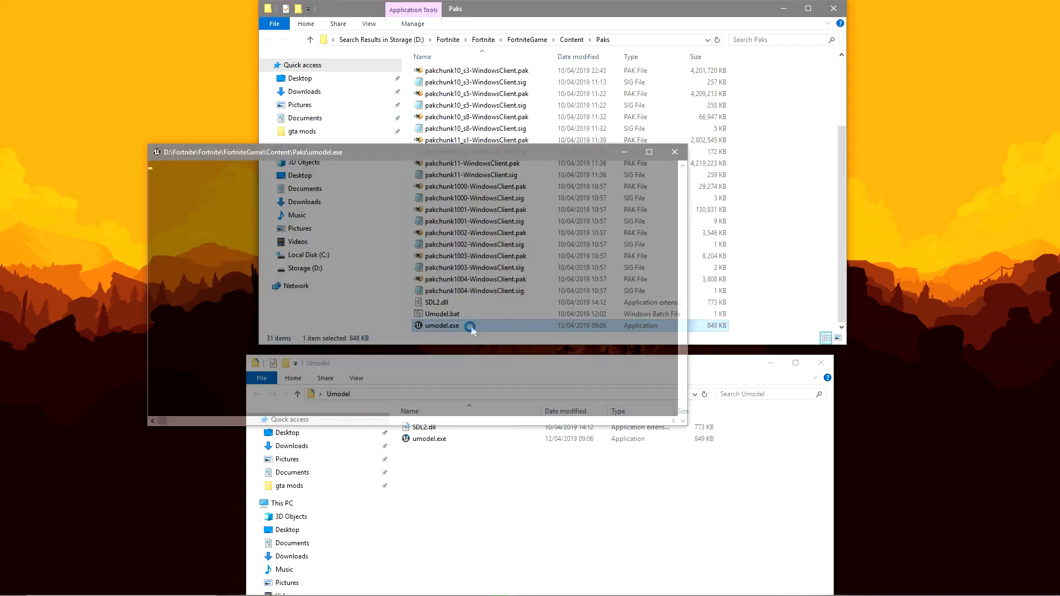
Override game detection to Unreal engine 4, build 4.22 for Fortnite v.8.3, and confirm.
{"action": "left_click", "coordinate": [464, 267]}
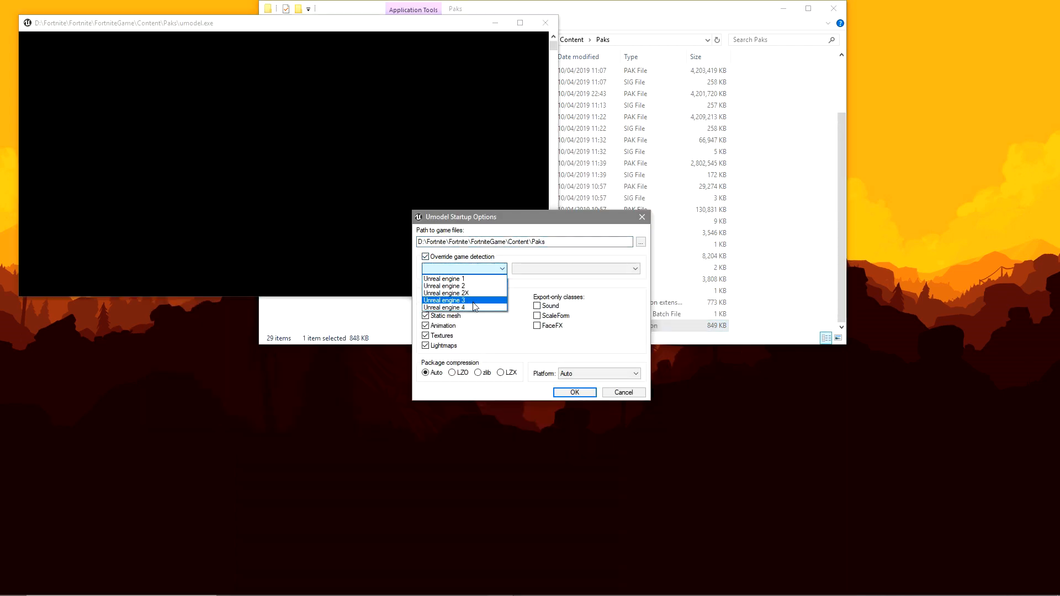
{"action": "left_click", "coordinate": [444, 300]}
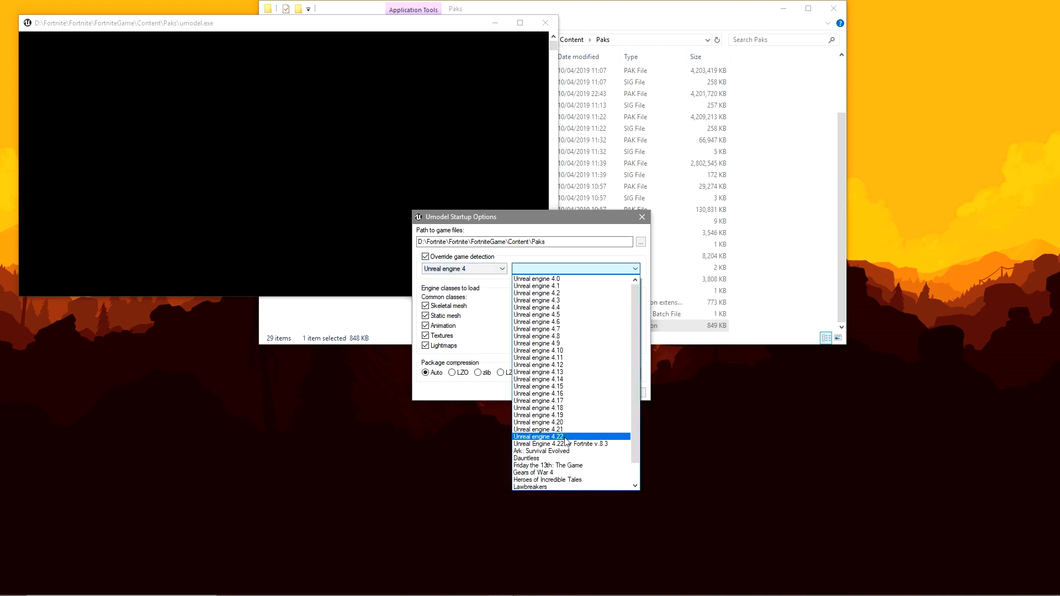
{"action": "left_click", "coordinate": [561, 444]}
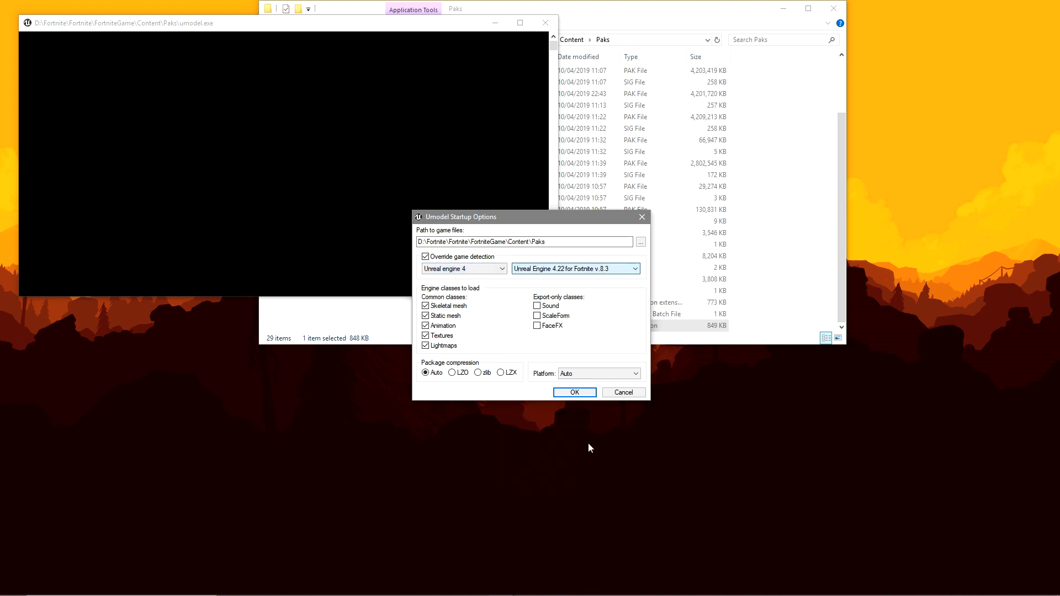
{"action": "left_click", "coordinate": [575, 392]}
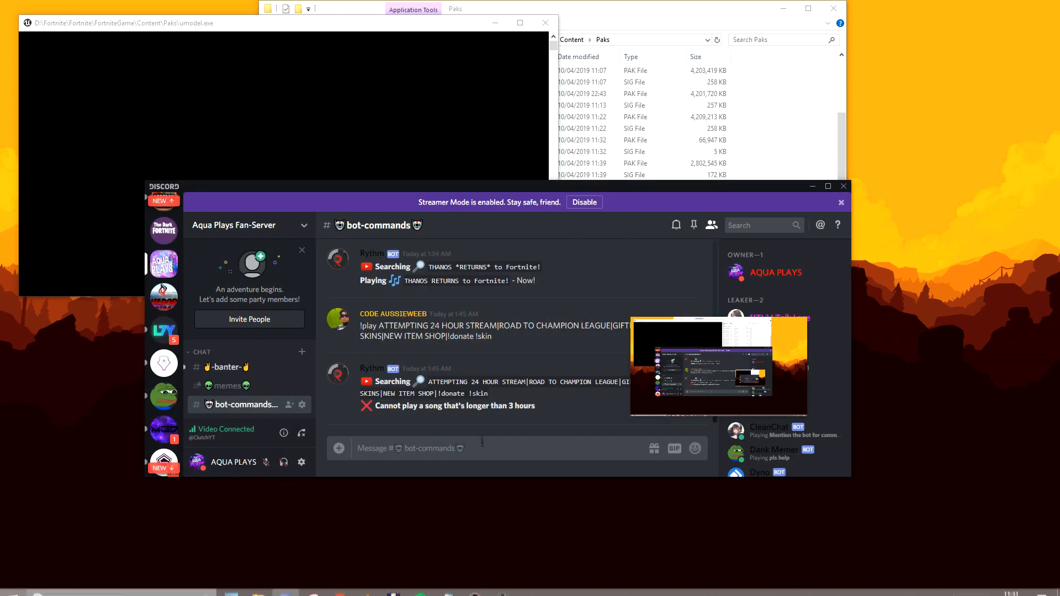
Send the !aes command to the Discord bot, then focus UModel's AES key field.
{"action": "type", "text": "!ae"}
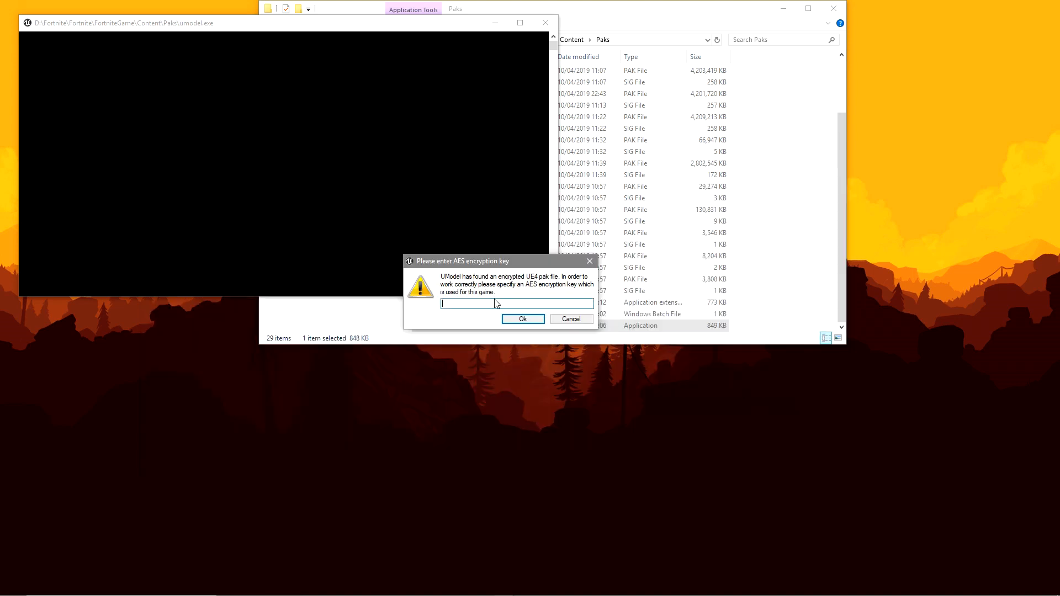
{"action": "left_click", "coordinate": [523, 318]}
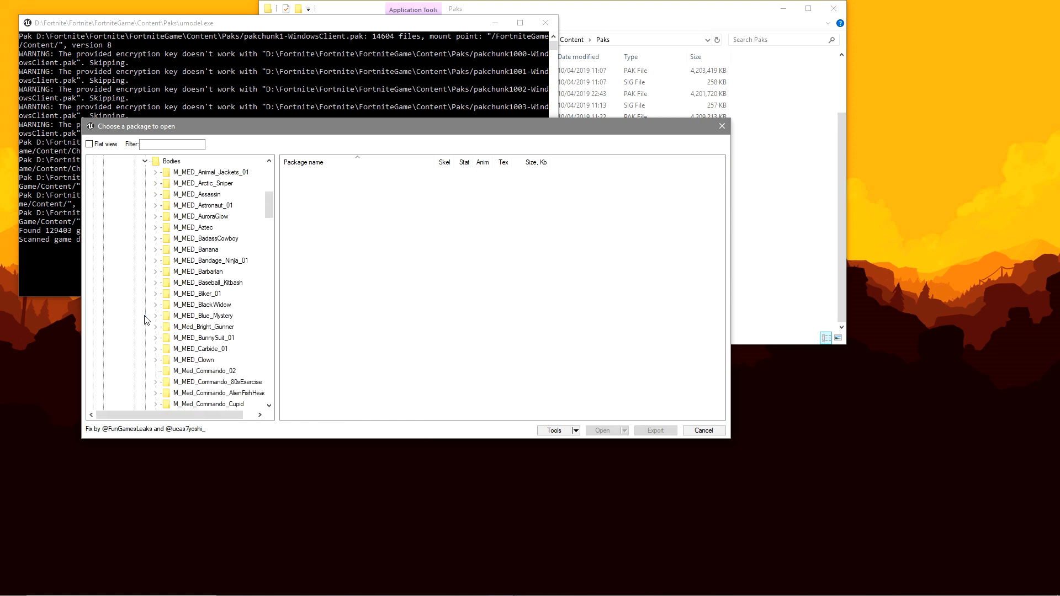
Confirm the pasted AES key so the package browser lists Fortnite's game folders.
{"action": "left_click", "coordinate": [155, 305]}
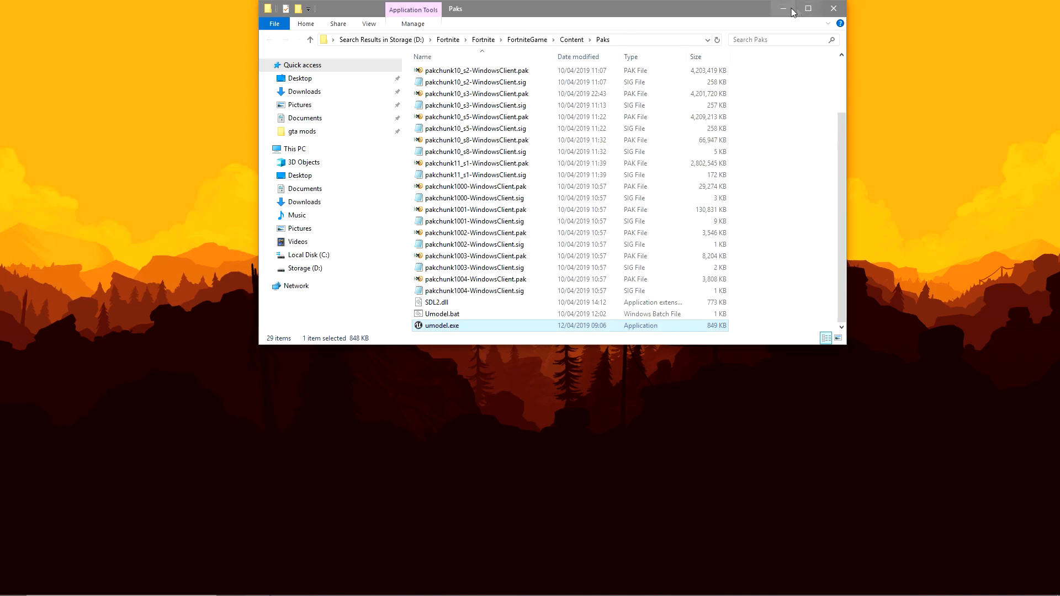
Minimise the Paks File Explorer window, leaving the desktop showing.
{"action": "left_click", "coordinate": [783, 9]}
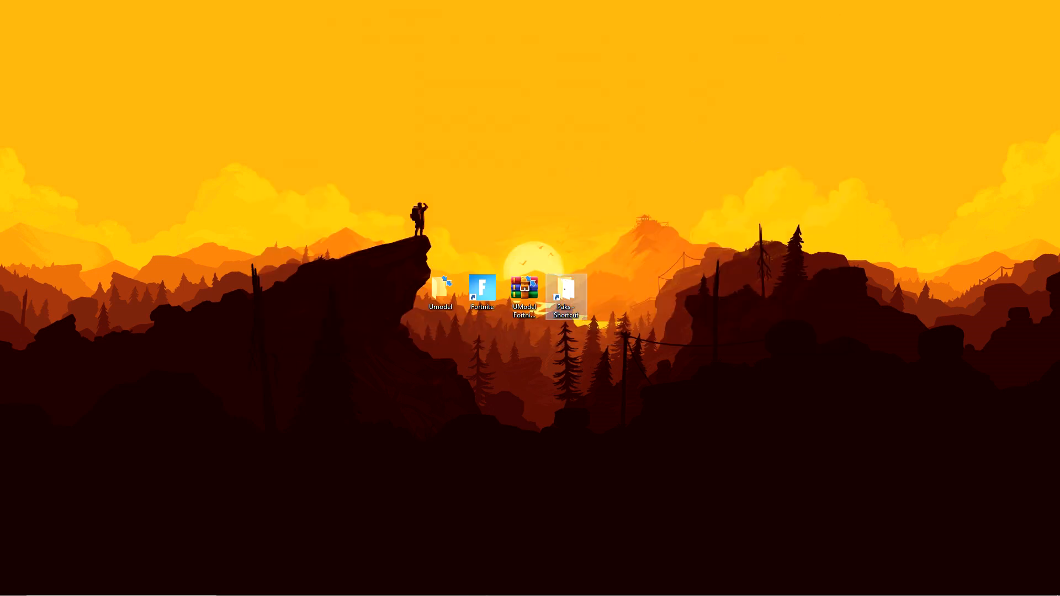